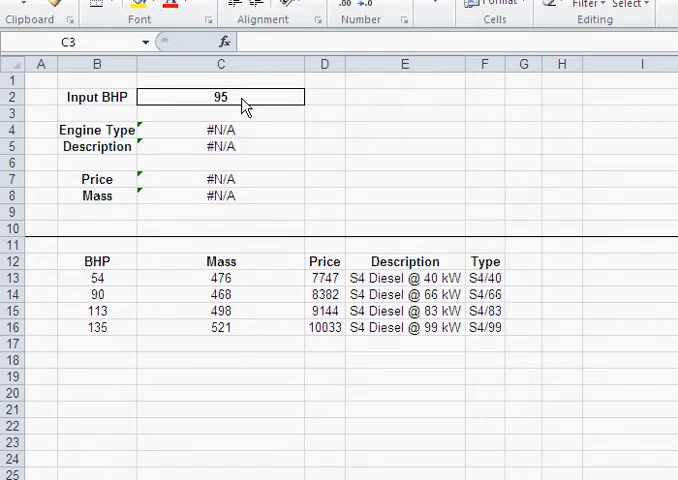
Try Input BHP values 90 then 95, which have no exact match in the engine table.
{"action": "double_click", "coordinate": [220, 96]}
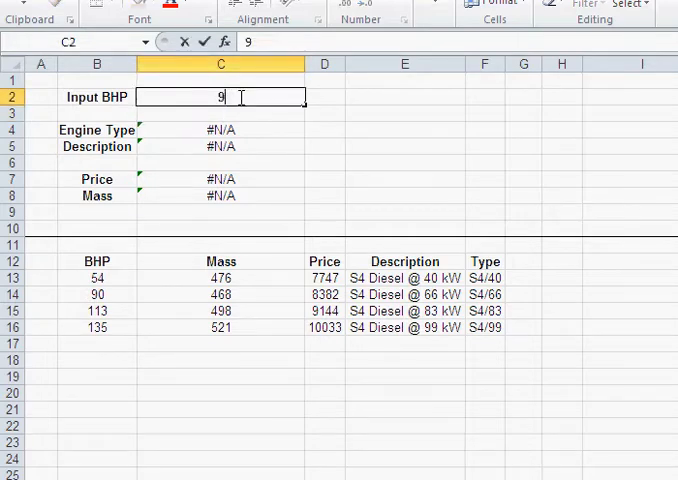
{"action": "type", "text": "90"}
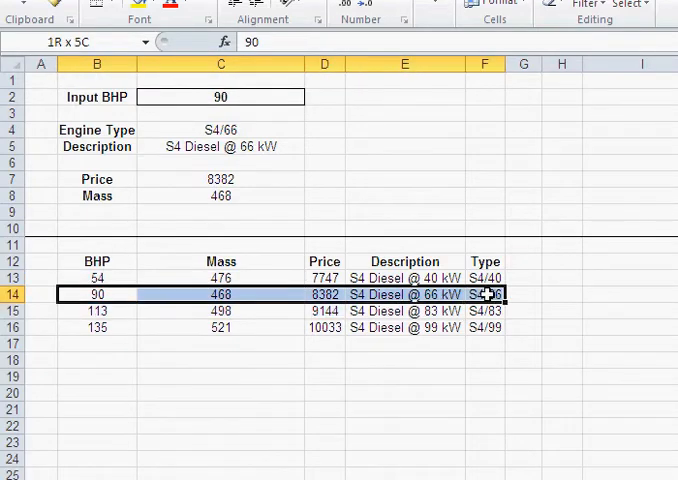
{"action": "left_click", "coordinate": [220, 96]}
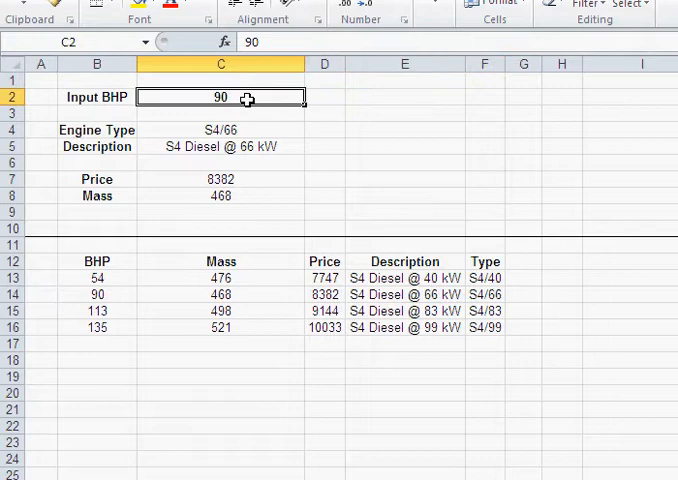
{"action": "type", "text": "95"}
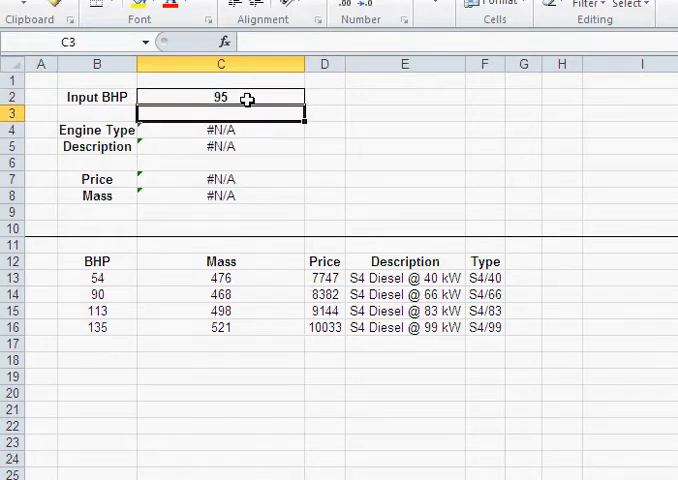
{"action": "mouse_move", "coordinate": [230, 214]}
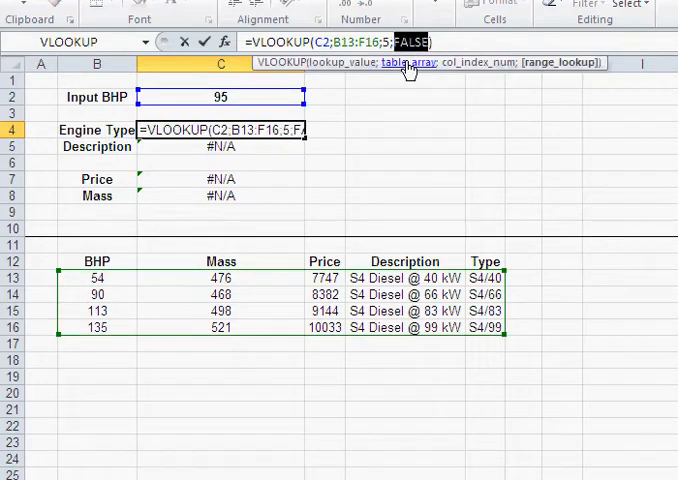
Switch the Engine Type VLOOKUP's range lookup to TRUE so 95 returns S4/66.
{"action": "type", "text": "tr"}
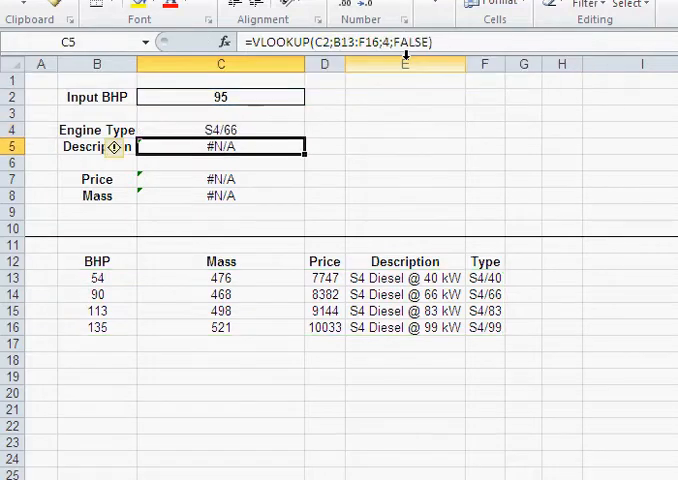
{"action": "left_click", "coordinate": [220, 130]}
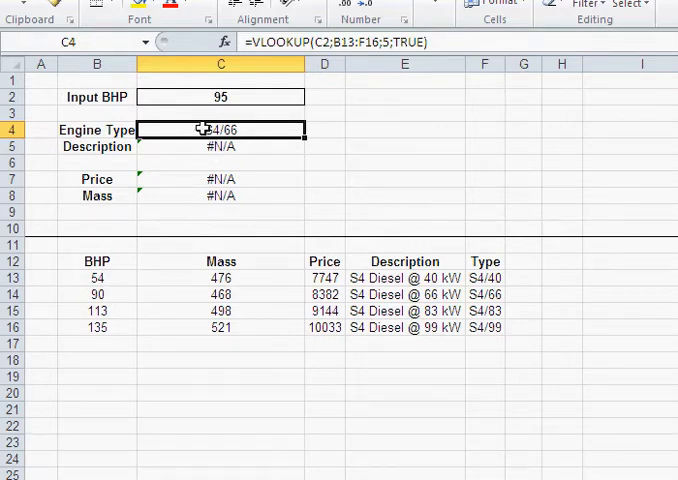
{"action": "mouse_move", "coordinate": [196, 98]}
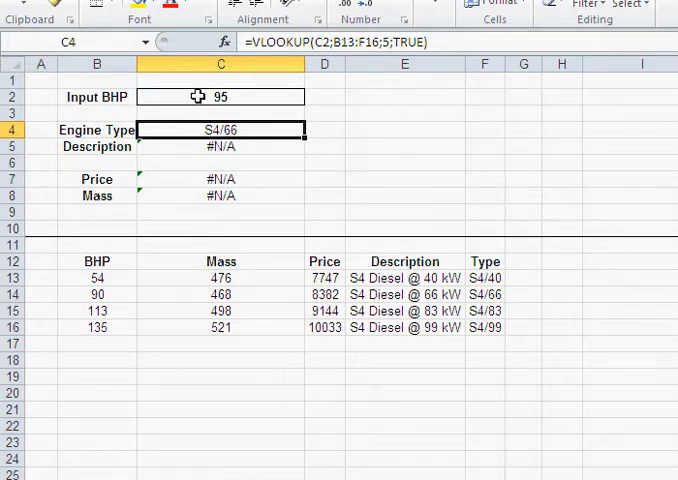
{"action": "mouse_move", "coordinate": [196, 112]}
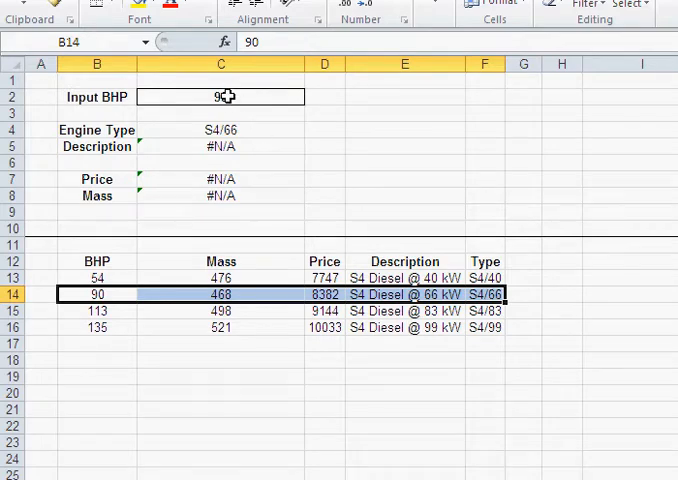
Change Input BHP to 110 and confirm the approximate Engine Type lookup still returns S4/66.
{"action": "type", "text": "95"}
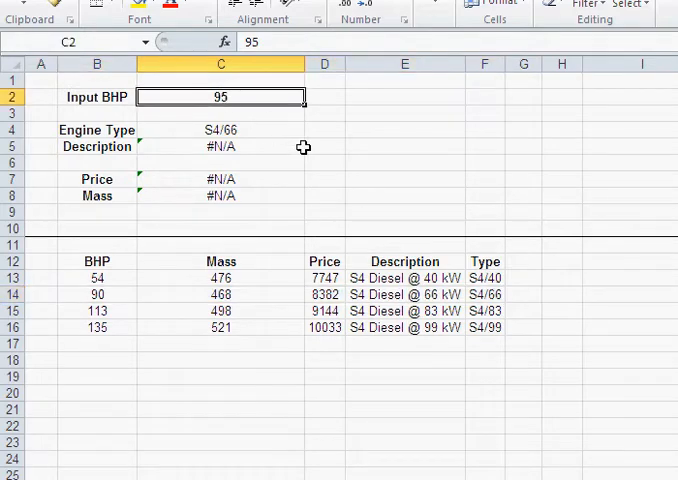
{"action": "type", "text": "110"}
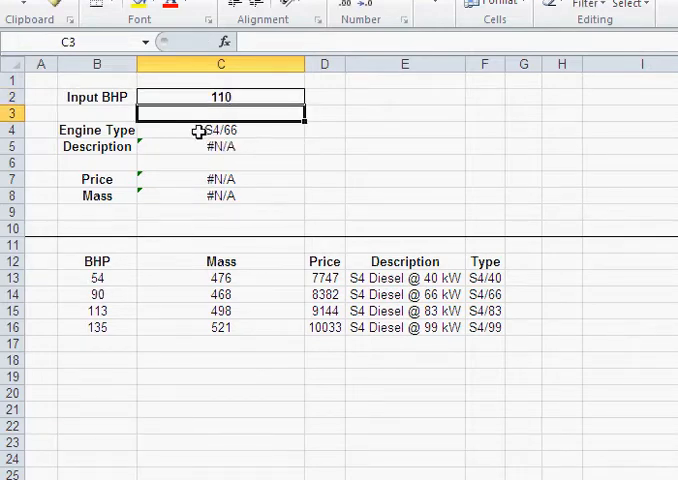
{"action": "left_click", "coordinate": [220, 130]}
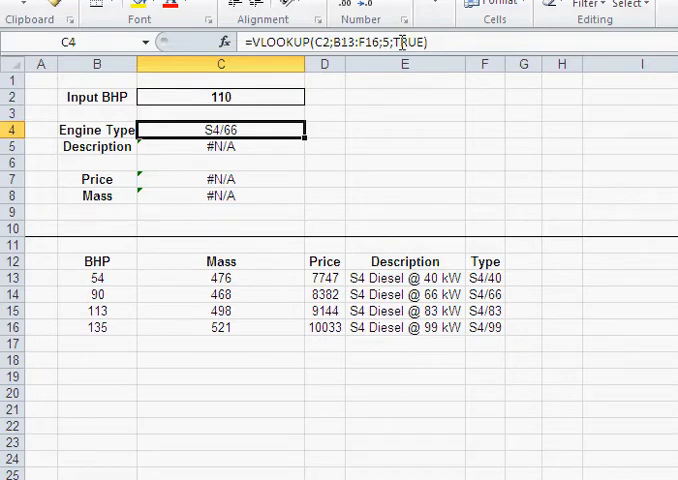
{"action": "mouse_move", "coordinate": [410, 42]}
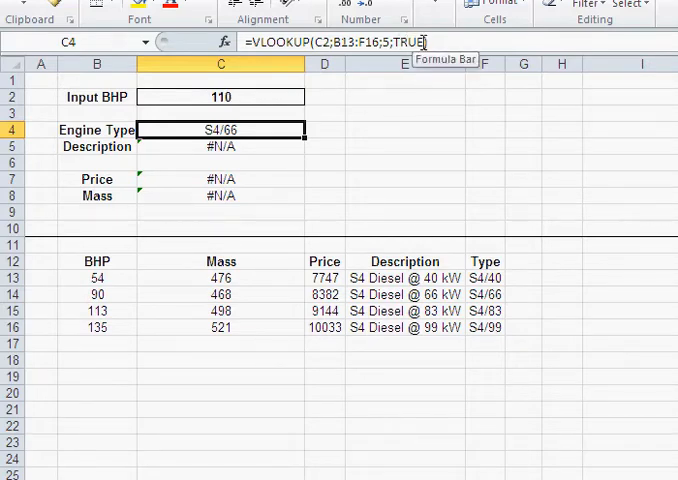
{"action": "mouse_move", "coordinate": [182, 172]}
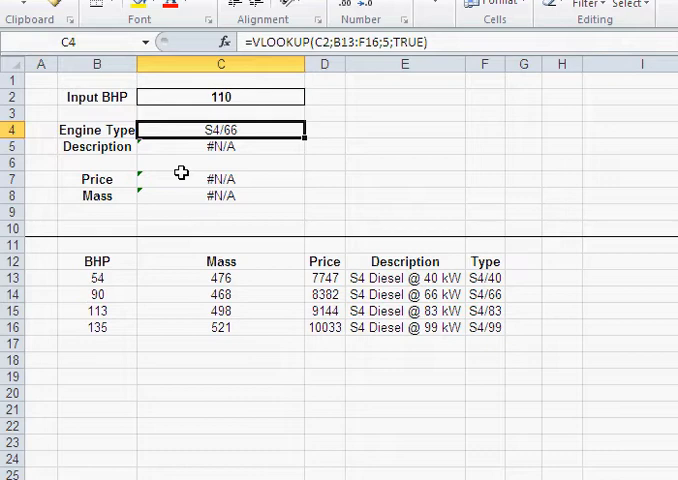
{"action": "mouse_move", "coordinate": [216, 152]}
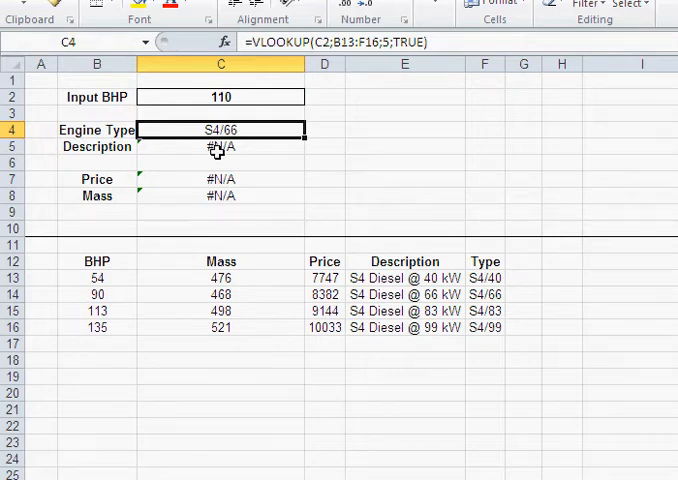
{"action": "mouse_move", "coordinate": [156, 226]}
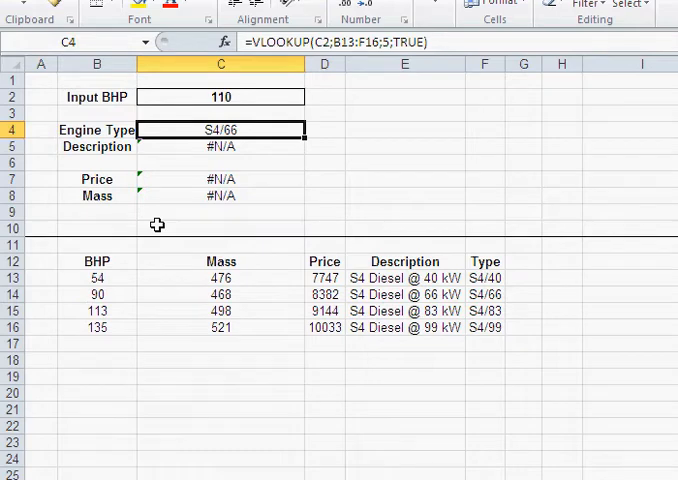
{"action": "mouse_move", "coordinate": [178, 96]}
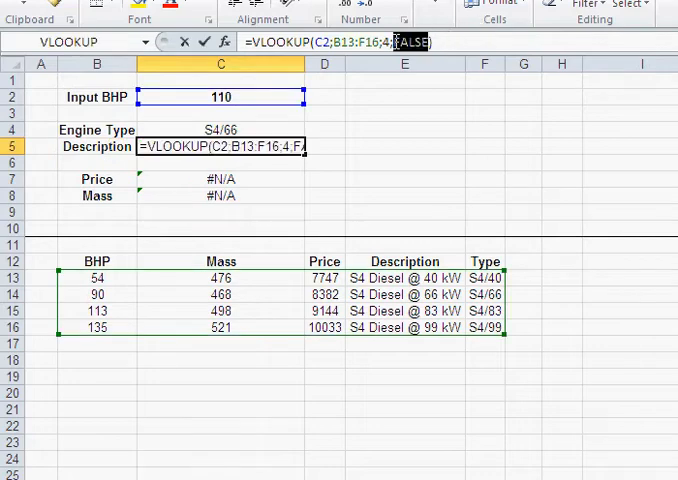
{"action": "type", "text": "true"}
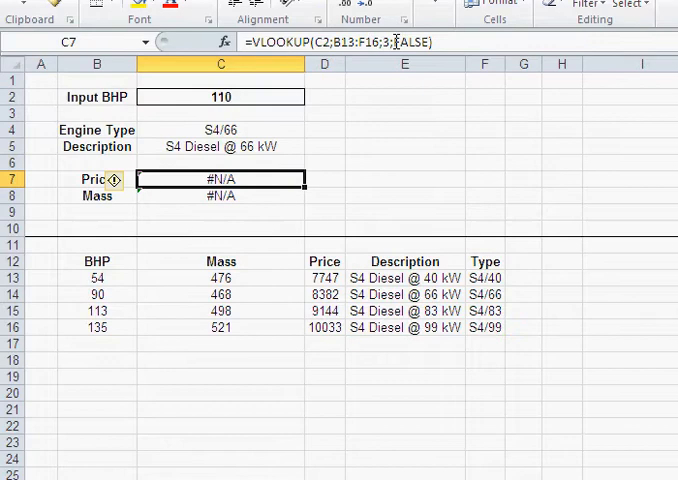
{"action": "double_click", "coordinate": [220, 180]}
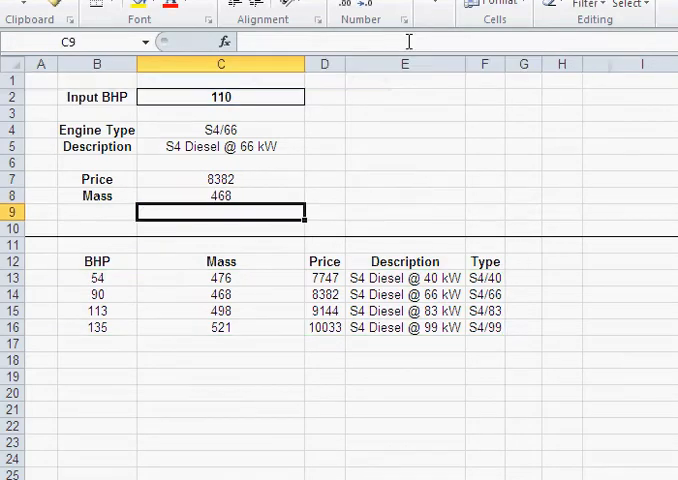
{"action": "left_click", "coordinate": [220, 130]}
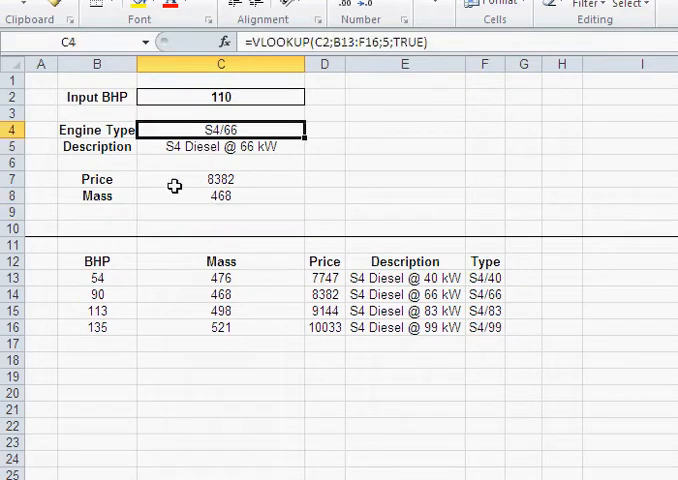
{"action": "mouse_move", "coordinate": [100, 278]}
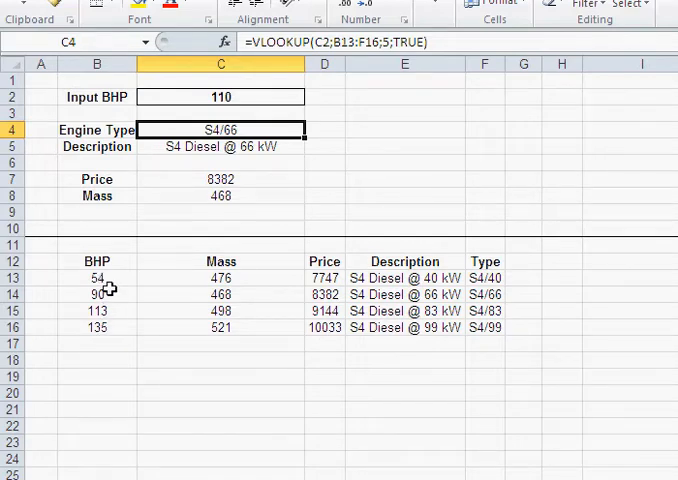
{"action": "left_click_drag", "start_coordinate": [96, 278], "coordinate": [450, 328]}
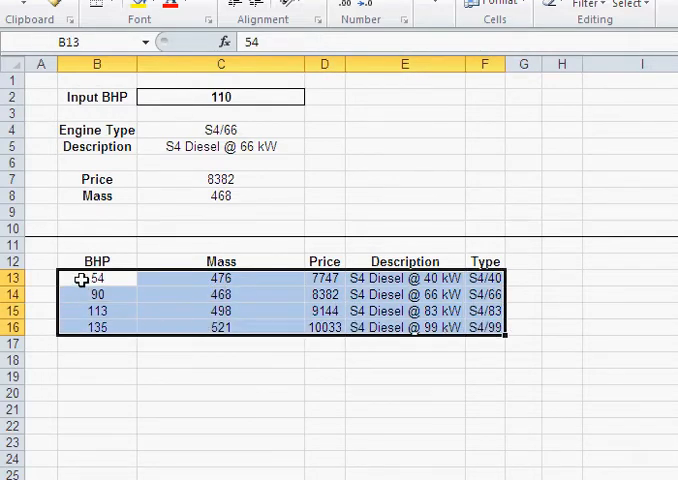
{"action": "mouse_move", "coordinate": [108, 302]}
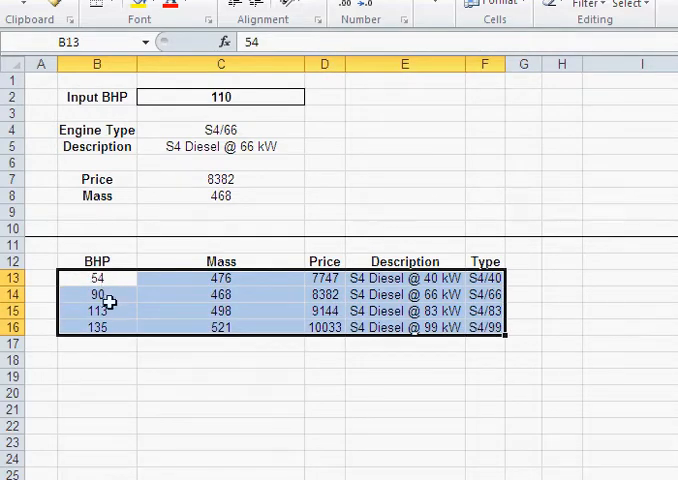
{"action": "left_click", "coordinate": [96, 310]}
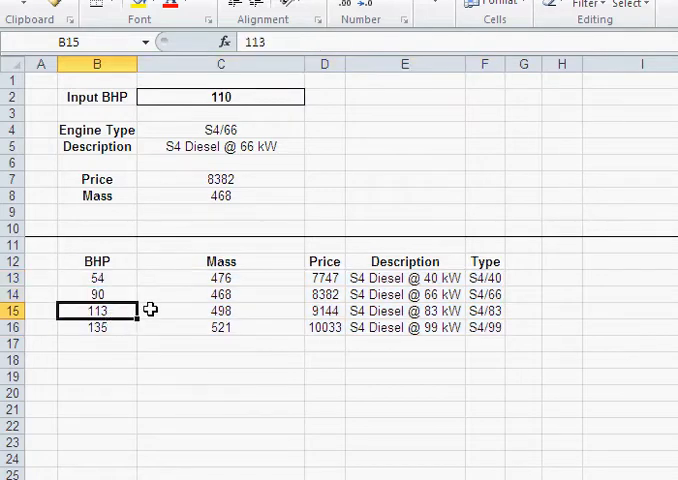
{"action": "left_click", "coordinate": [588, 4]}
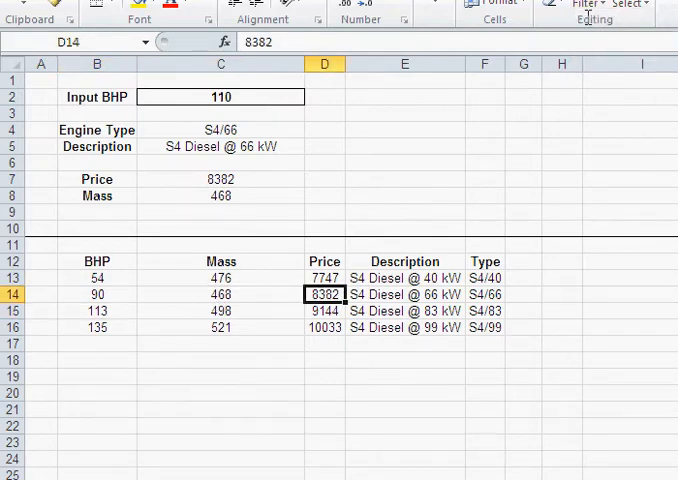
Sort the engine table largest to smallest by BHP so all four lookups show #N/A.
{"action": "left_click", "coordinate": [588, 4]}
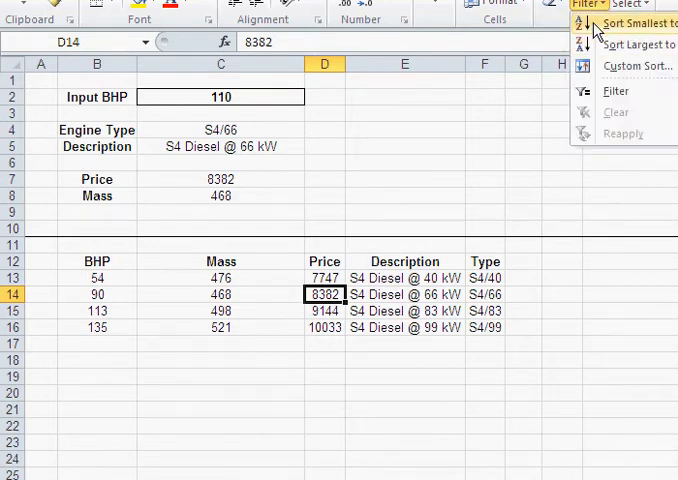
{"action": "left_click", "coordinate": [628, 44]}
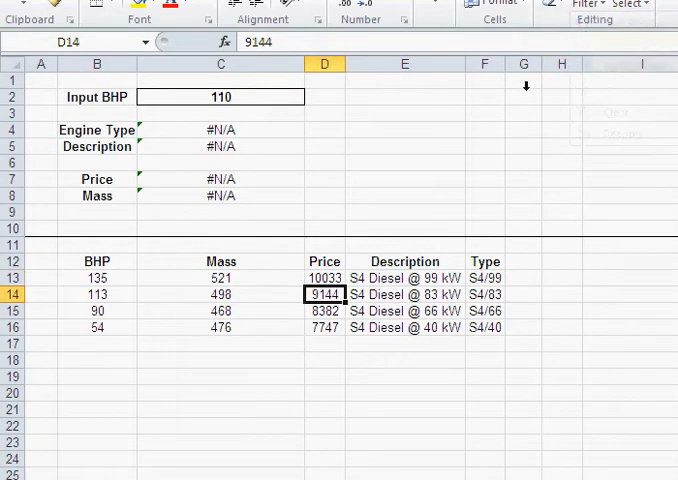
{"action": "left_click", "coordinate": [220, 312]}
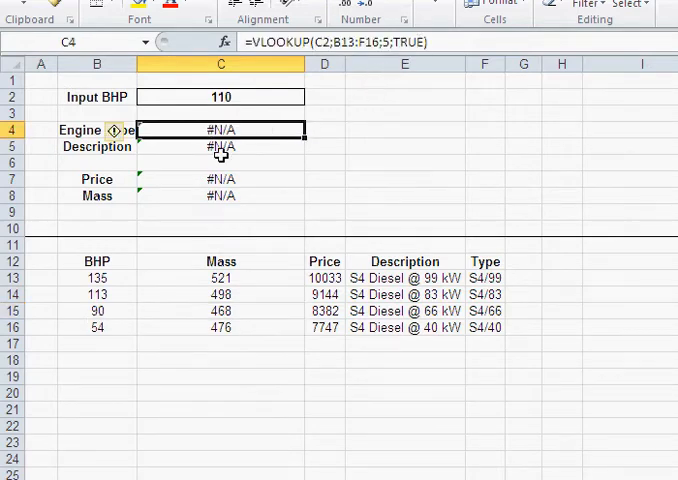
{"action": "mouse_move", "coordinate": [206, 196]}
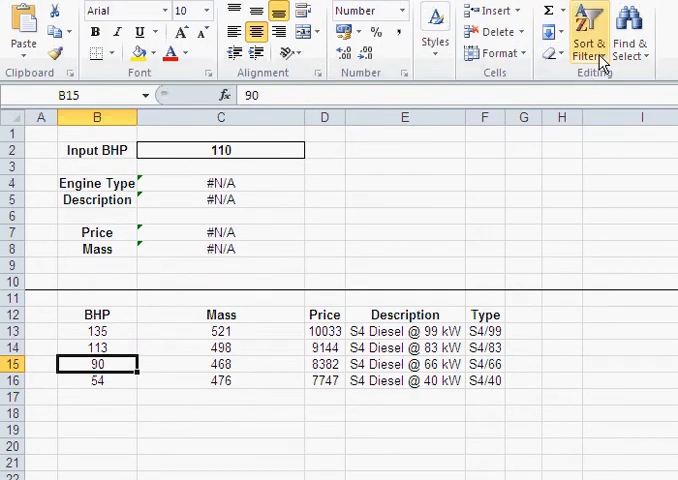
Sort the engine table smallest to largest by BHP so the lookups return values again.
{"action": "left_click", "coordinate": [588, 30]}
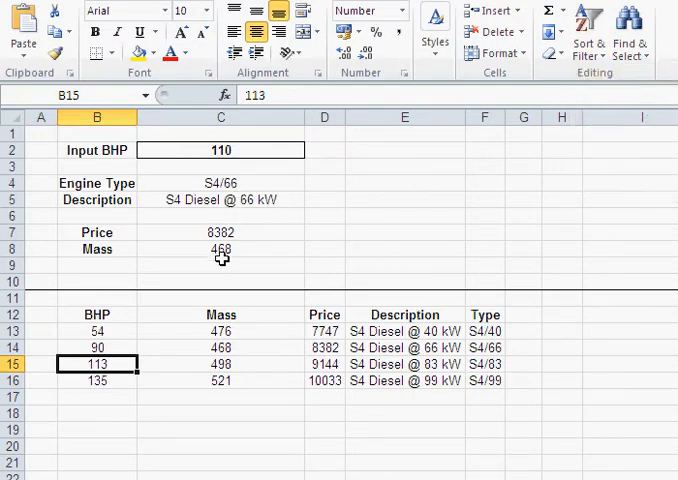
{"action": "mouse_move", "coordinate": [220, 252]}
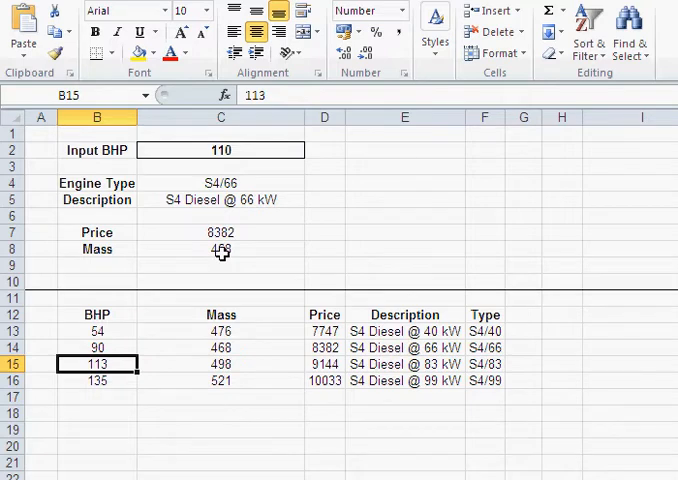
{"action": "mouse_move", "coordinate": [218, 168]}
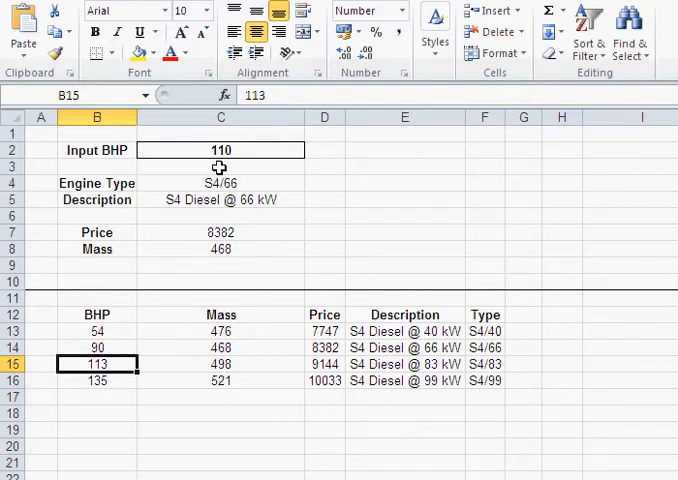
{"action": "left_click", "coordinate": [220, 200]}
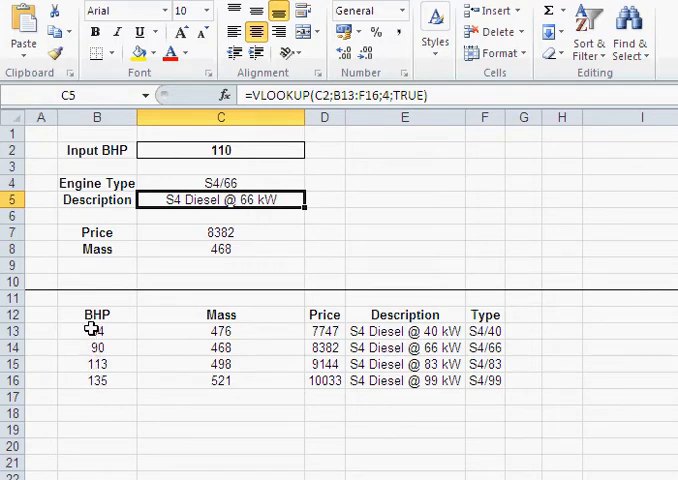
{"action": "mouse_move", "coordinate": [92, 380]}
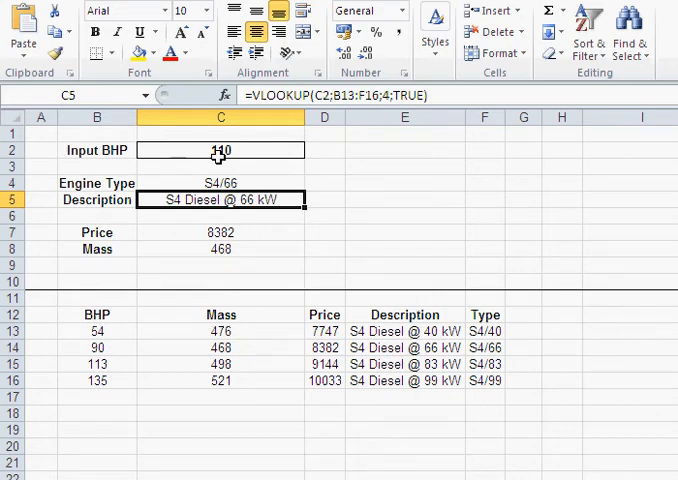
Set Input BHP to 60 so the lookups return S4/40, S4 Diesel @ 40 kW, 7747 and 476.
{"action": "left_click", "coordinate": [220, 150]}
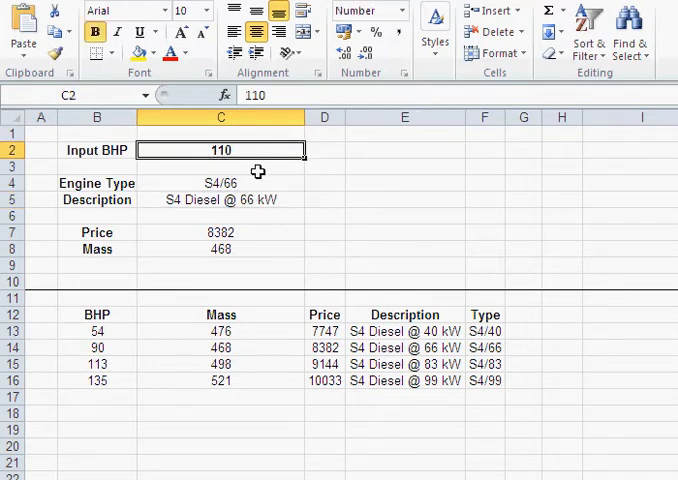
{"action": "mouse_move", "coordinate": [108, 348]}
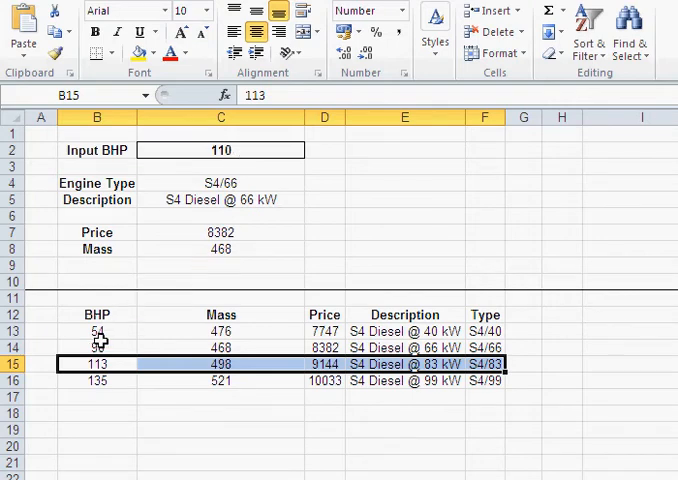
{"action": "left_click", "coordinate": [220, 150]}
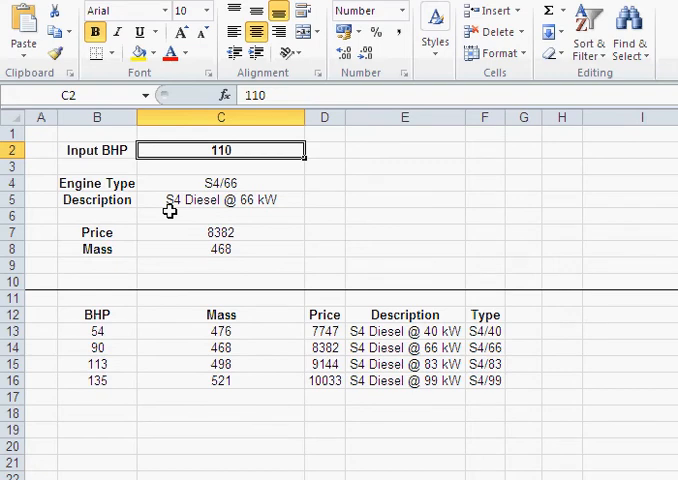
{"action": "type", "text": "60"}
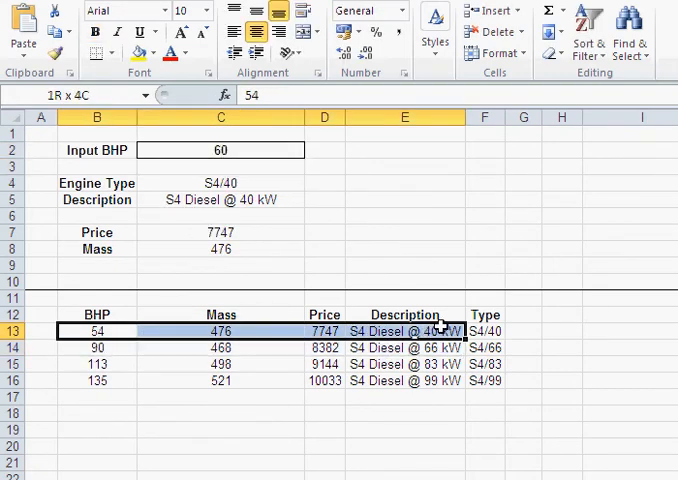
Compare the 54, 90 and 113 BHP table rows against the Input BHP of 60.
{"action": "left_click", "coordinate": [484, 332]}
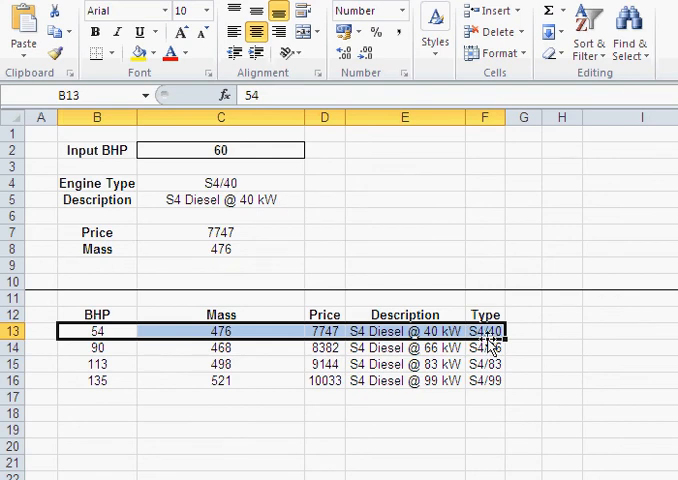
{"action": "mouse_move", "coordinate": [98, 350]}
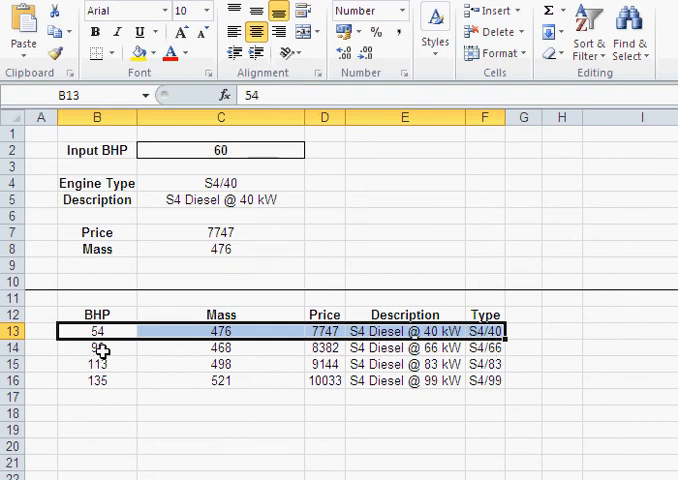
{"action": "left_click", "coordinate": [96, 348]}
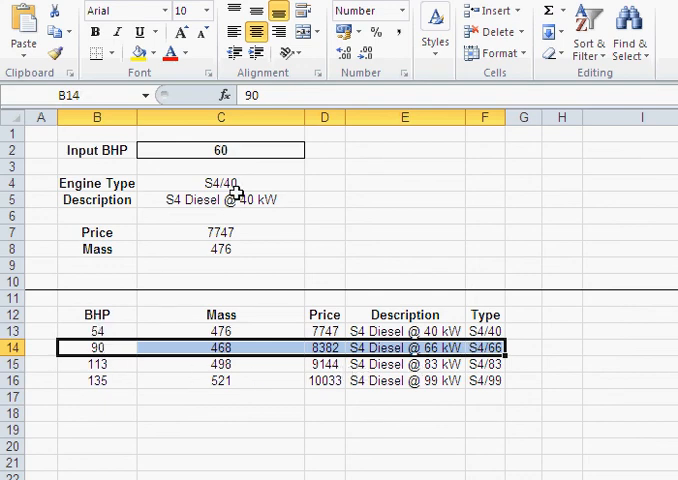
{"action": "mouse_move", "coordinate": [110, 332]}
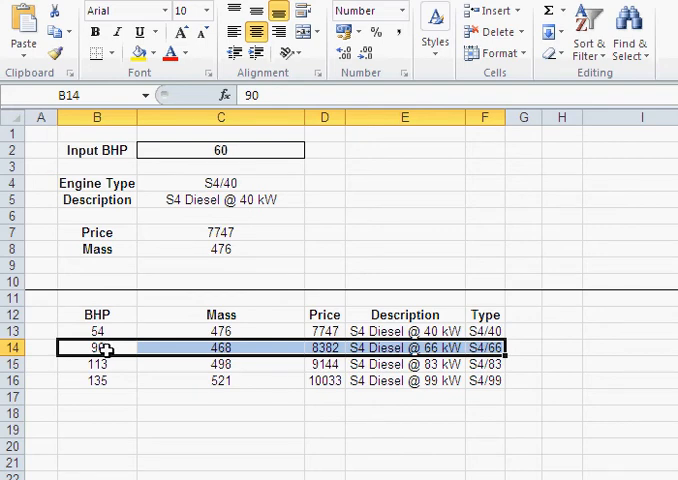
{"action": "mouse_move", "coordinate": [110, 364]}
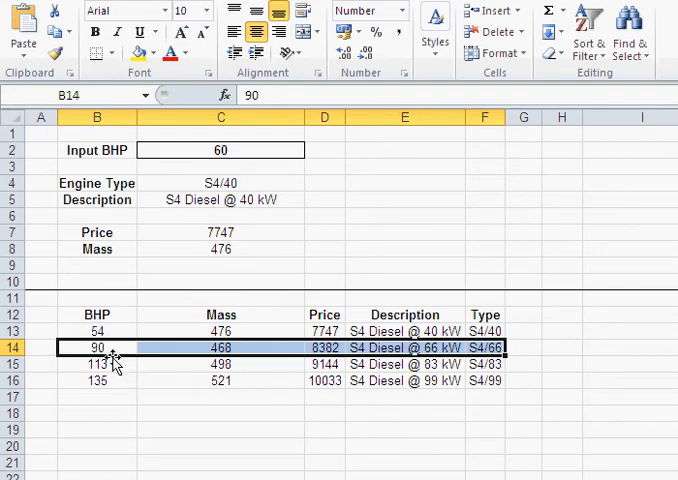
{"action": "left_click", "coordinate": [96, 364]}
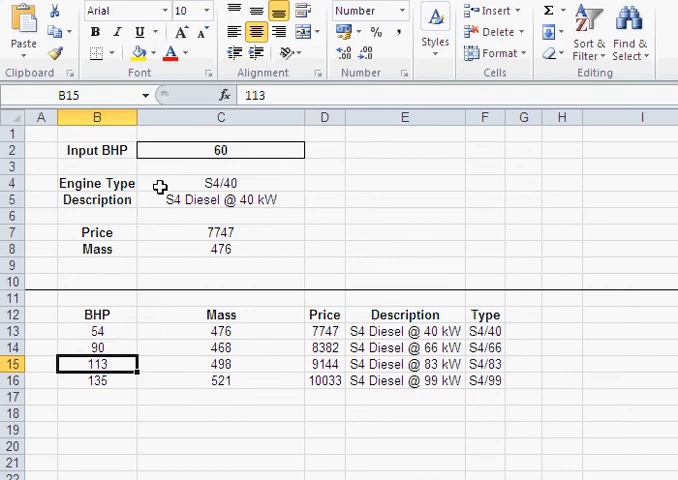
{"action": "left_click", "coordinate": [220, 150]}
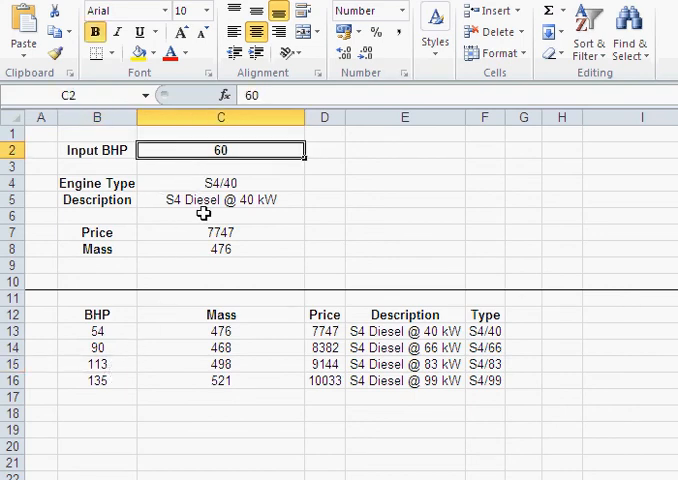